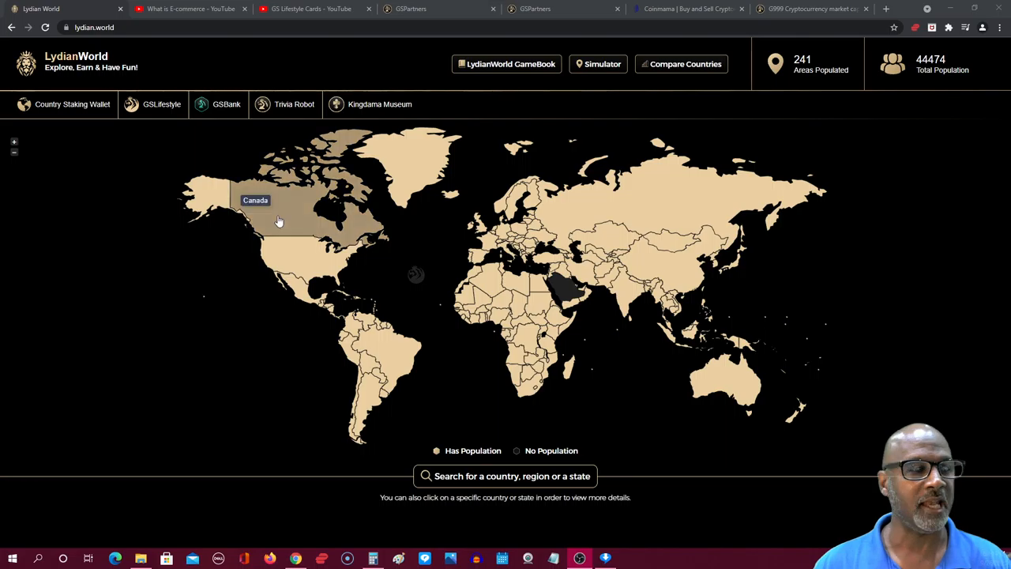
mouse_move(117, 504)
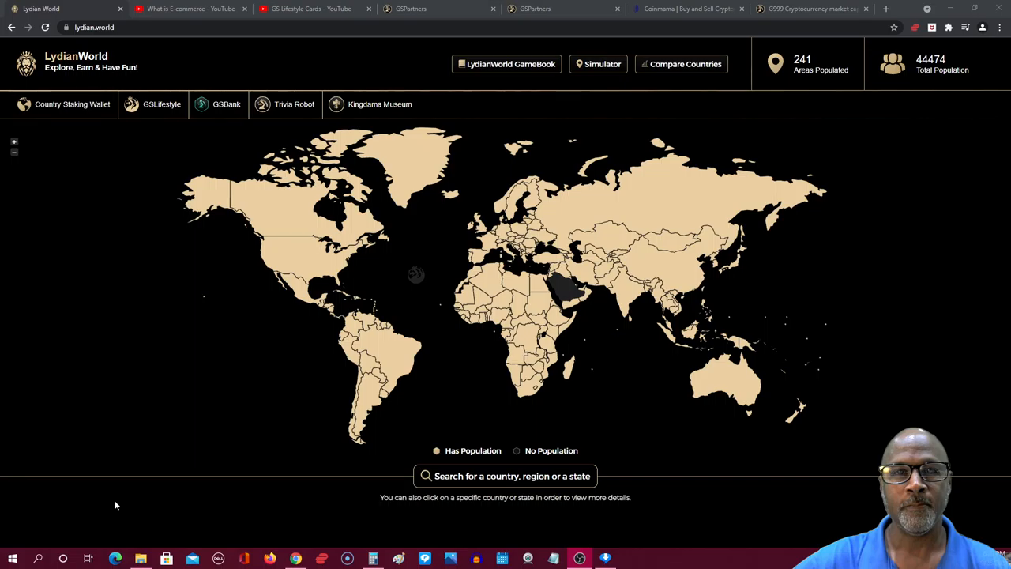
mouse_move(120, 433)
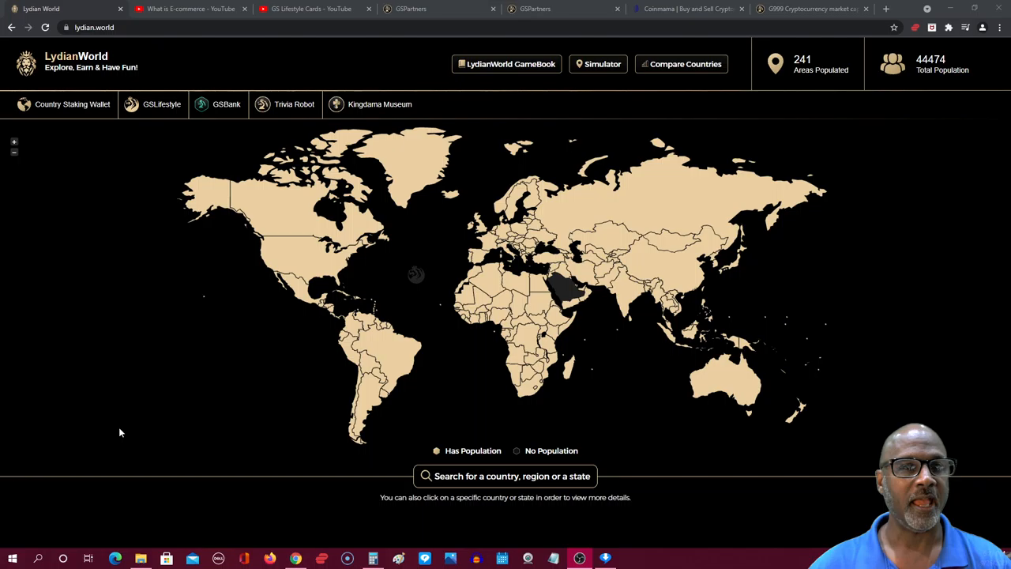
Look up Brazil in the country, region or state search.
left_click(505, 476)
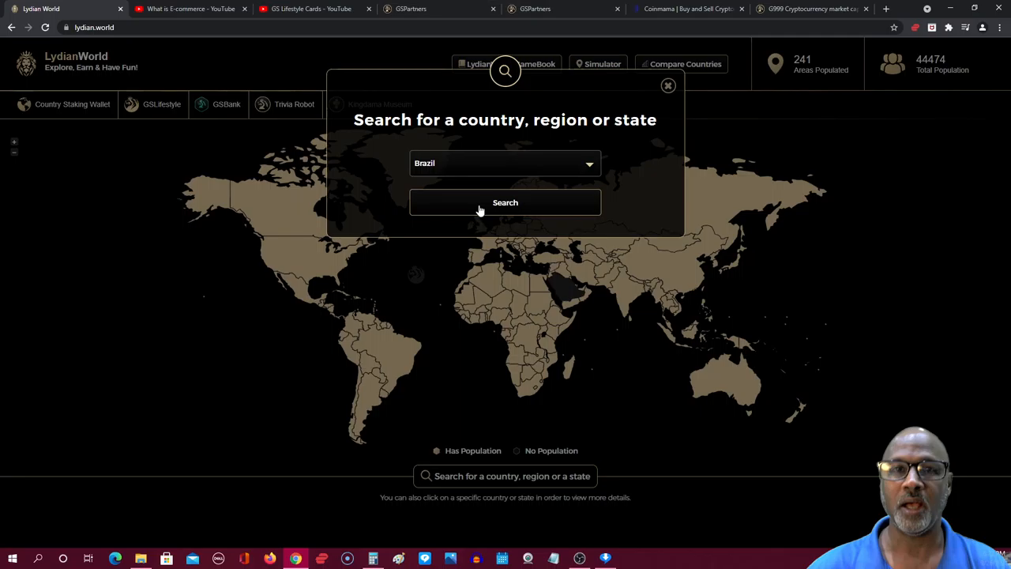
left_click(506, 202)
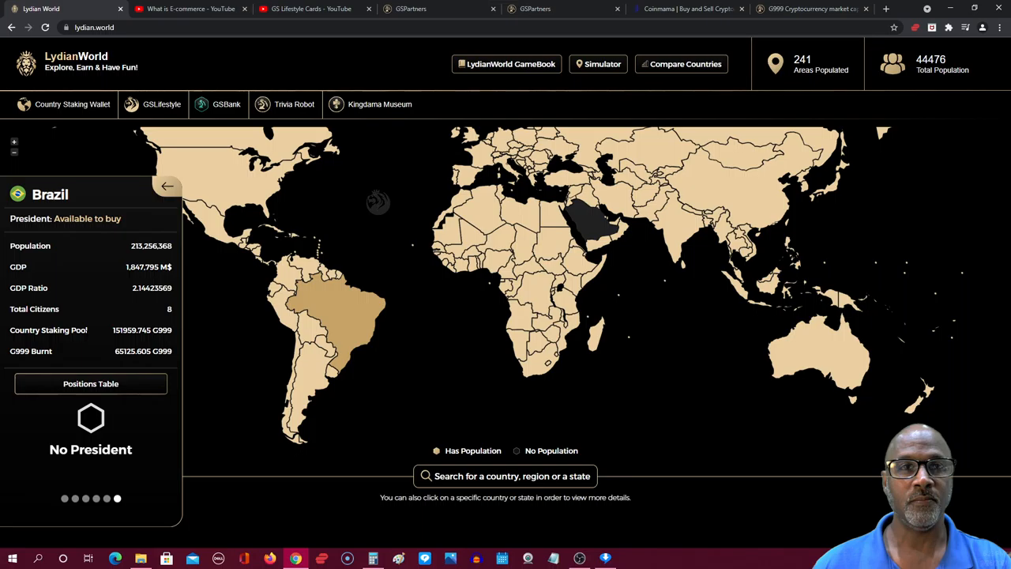
mouse_move(244, 190)
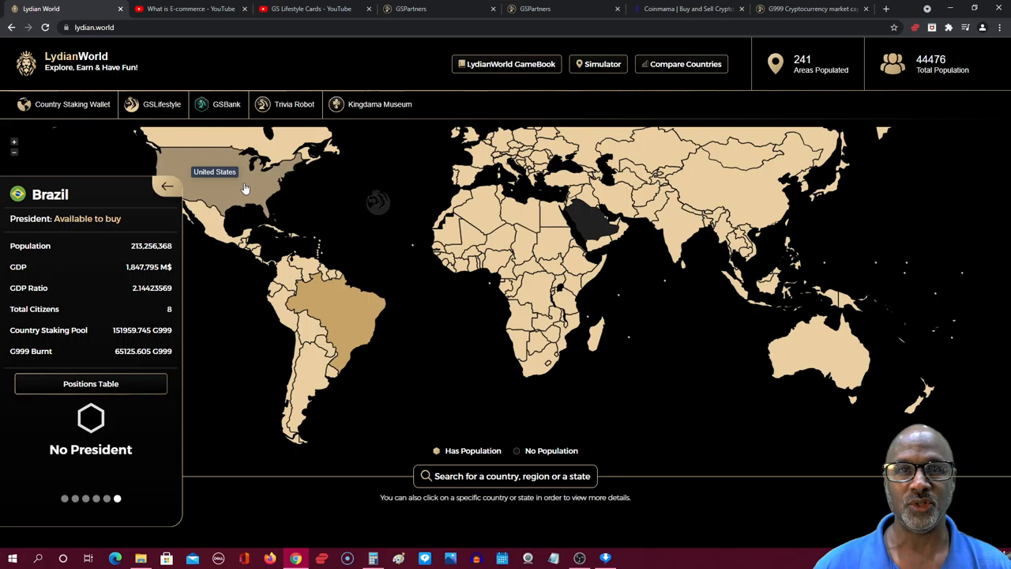
mouse_move(373, 259)
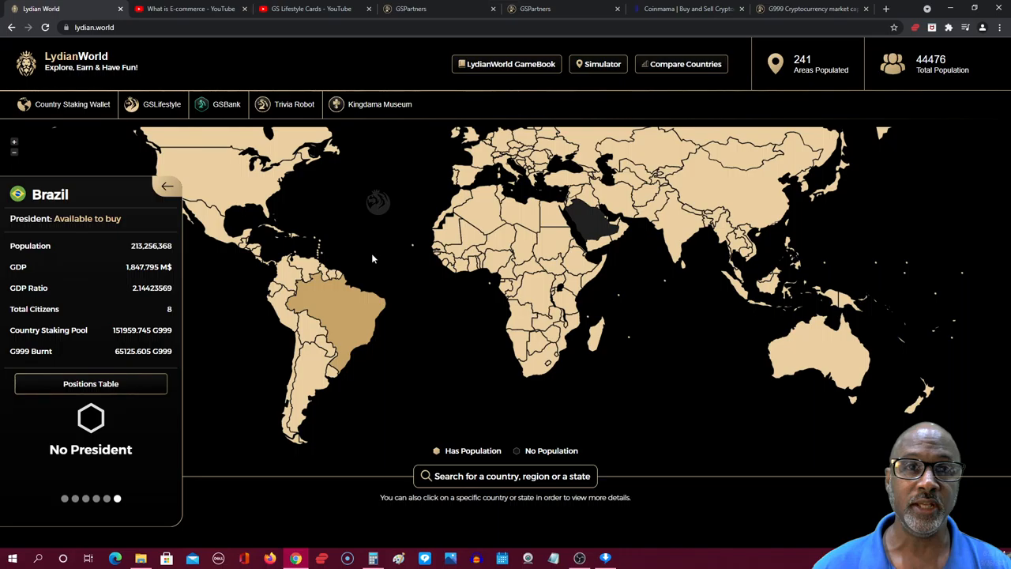
mouse_move(360, 259)
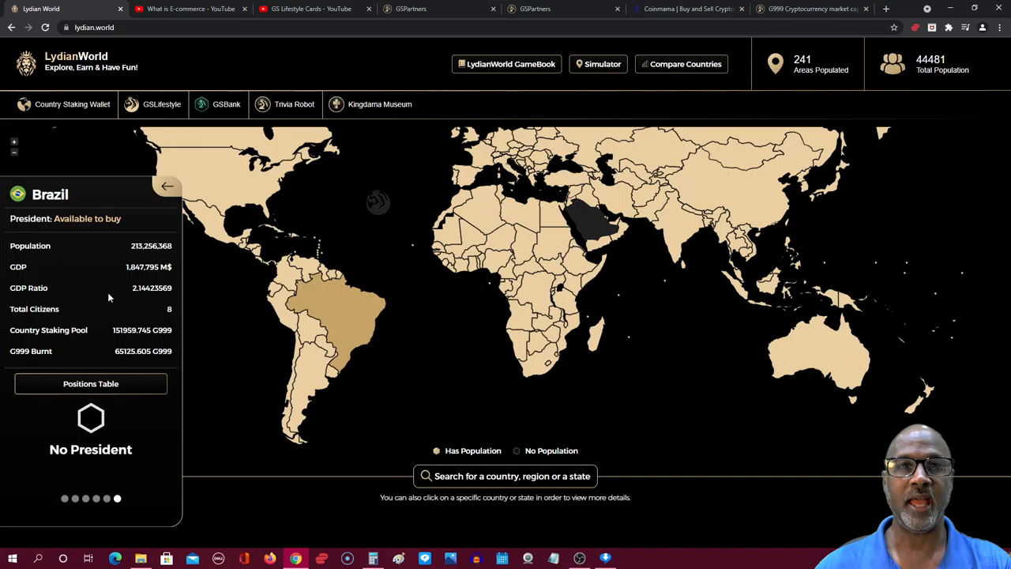
mouse_move(373, 559)
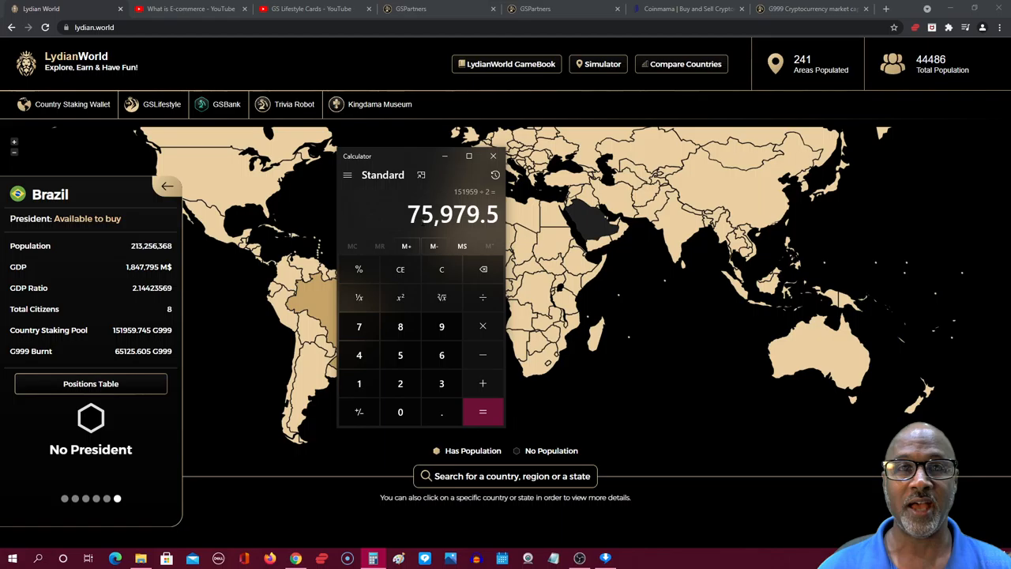
Divide the halved staking pool figure 75,979.5 by 8 to get 9,497.4375.
left_click(483, 411)
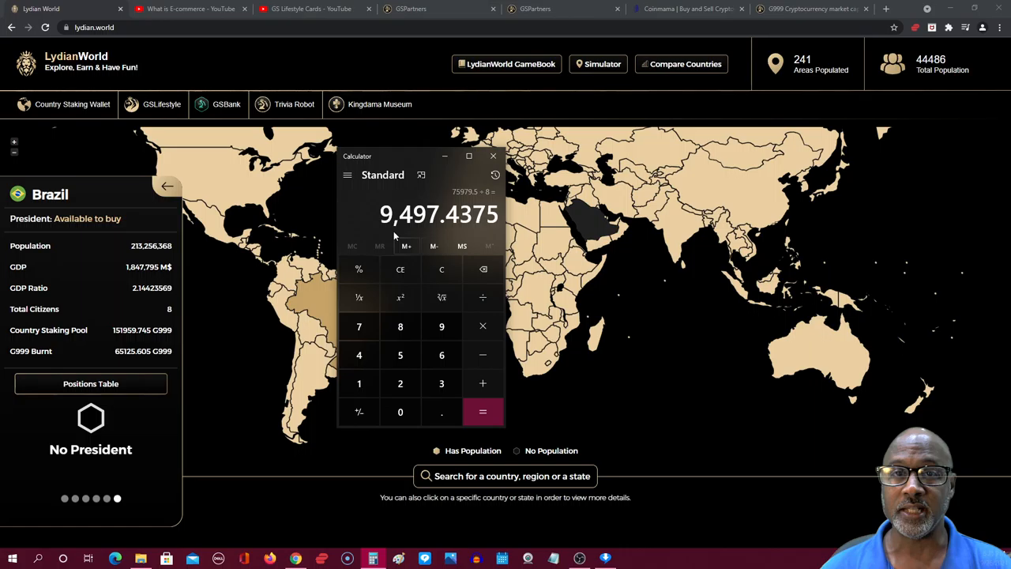
Switch to the FirstMarketCap G999 page showing 0.00671556 USDT.
left_click(805, 9)
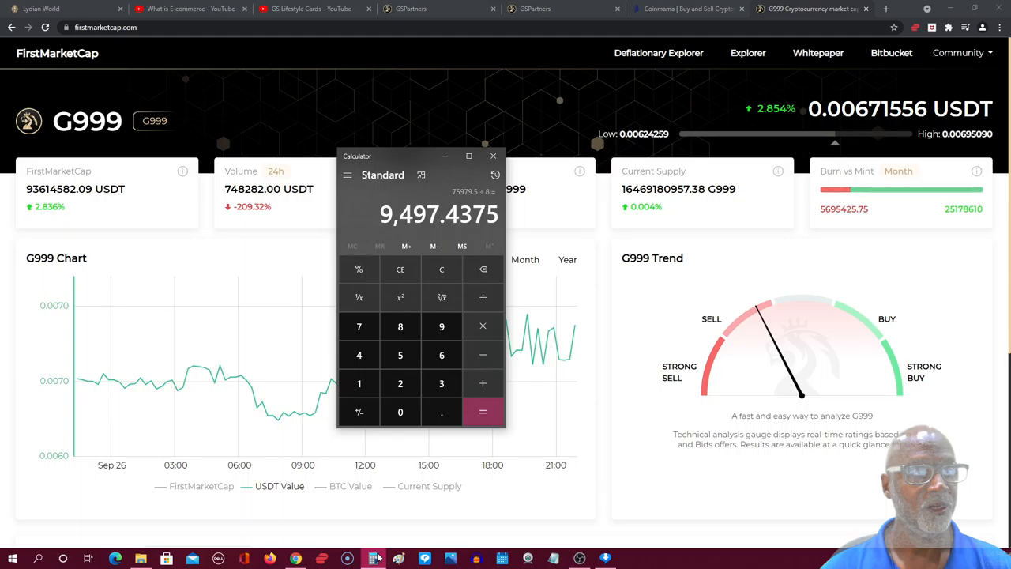
Return to the LydianWorld map with Brazil's details panel.
left_click(63, 9)
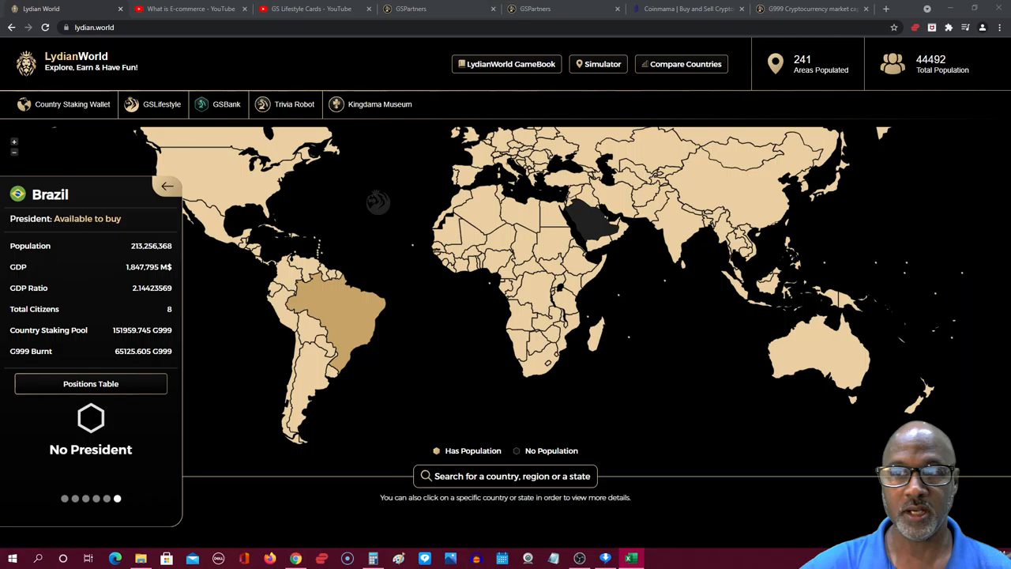
left_click(630, 559)
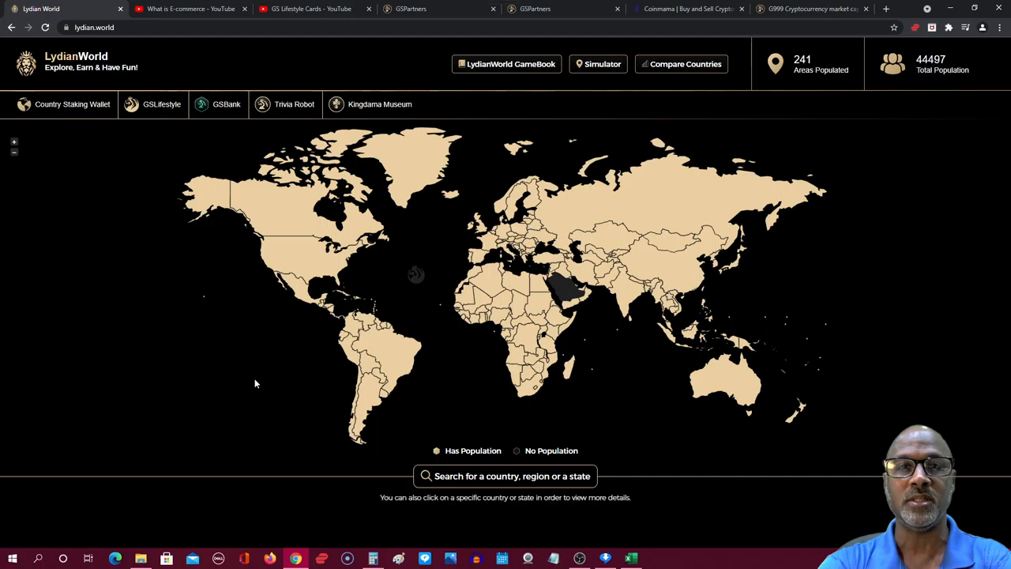
mouse_move(429, 410)
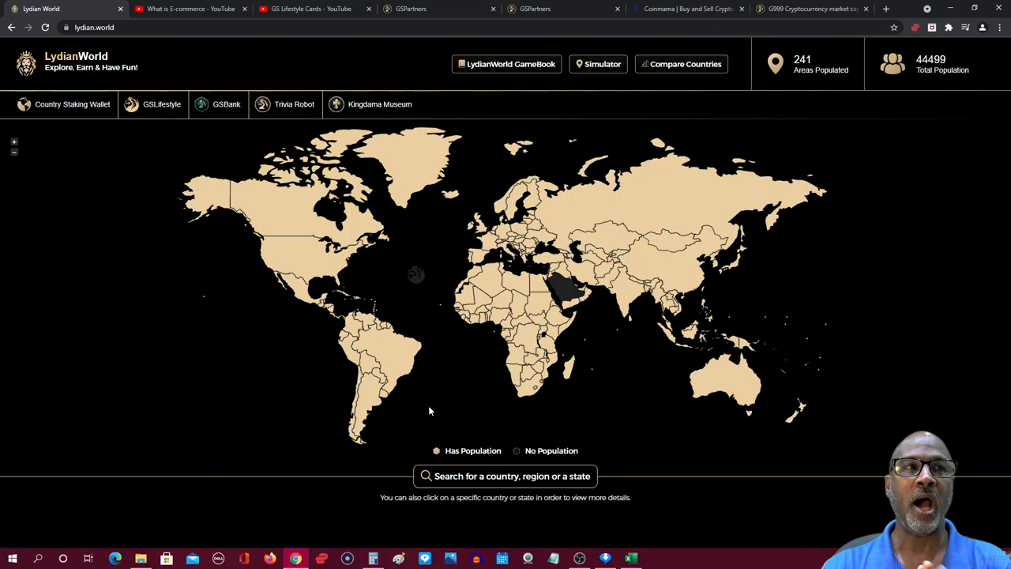
mouse_move(227, 104)
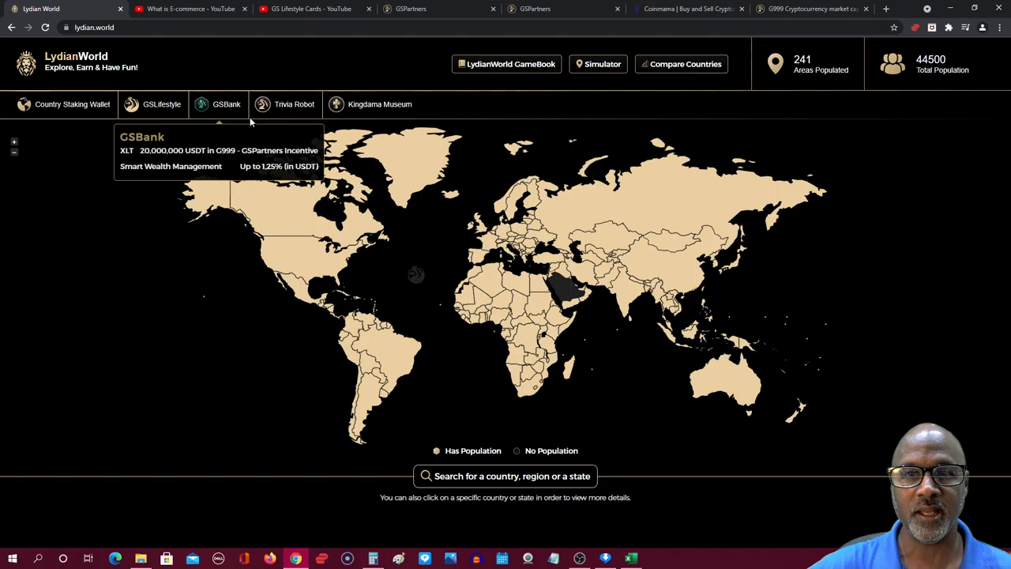
mouse_move(73, 105)
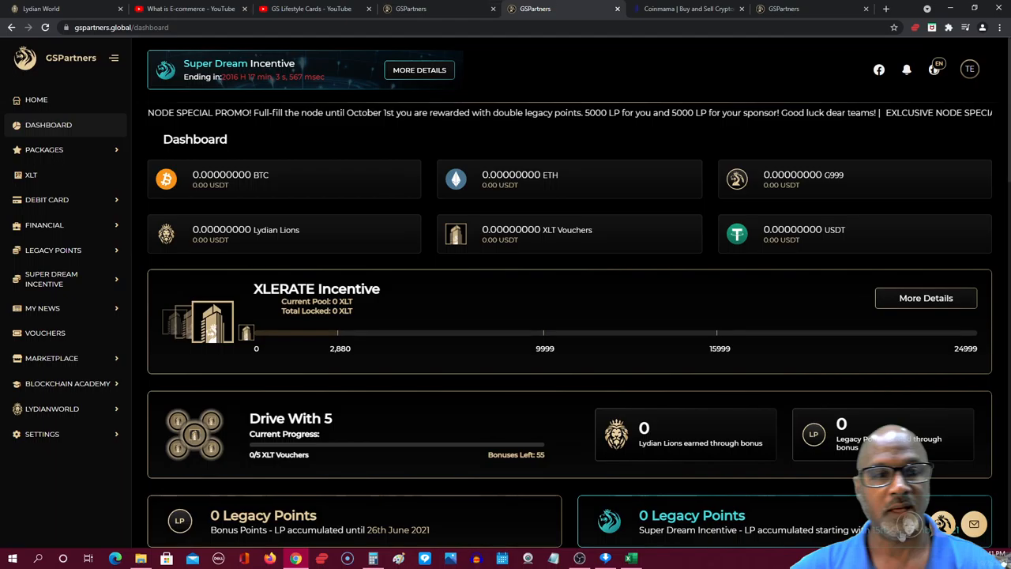
left_click(687, 9)
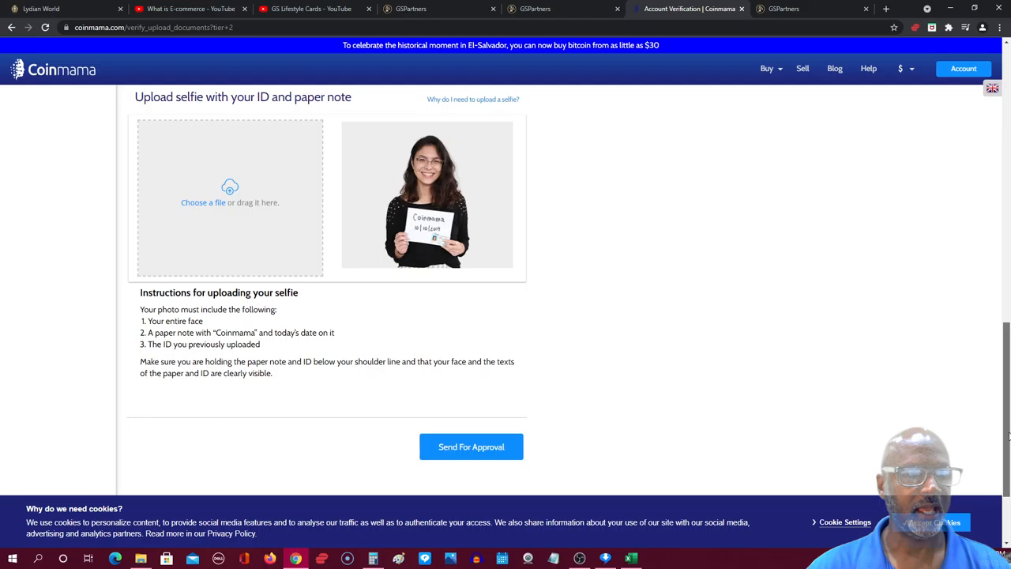
left_click(562, 10)
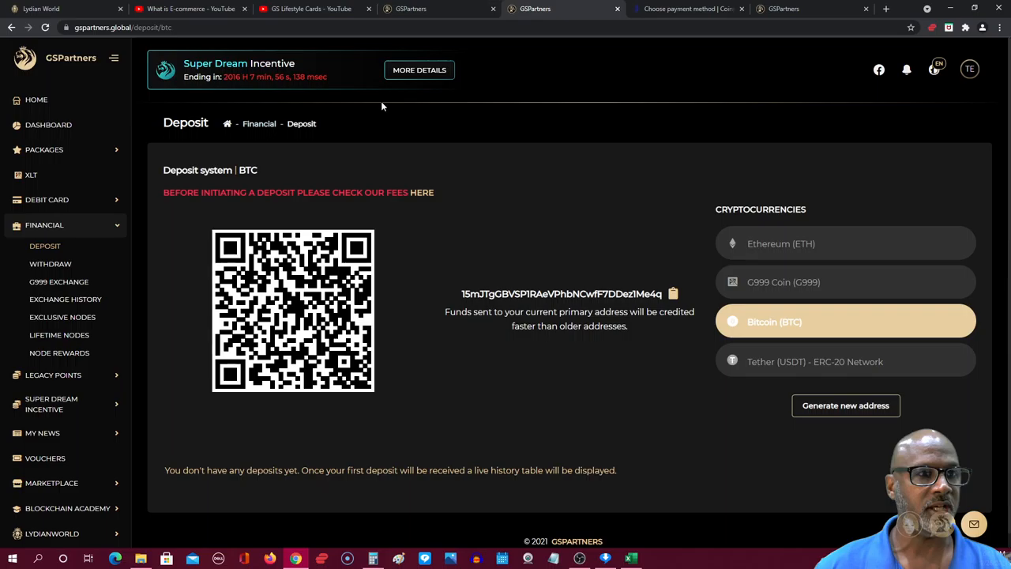
Go back to the GSPartners dashboard from the Bitcoin deposit page.
left_click(48, 124)
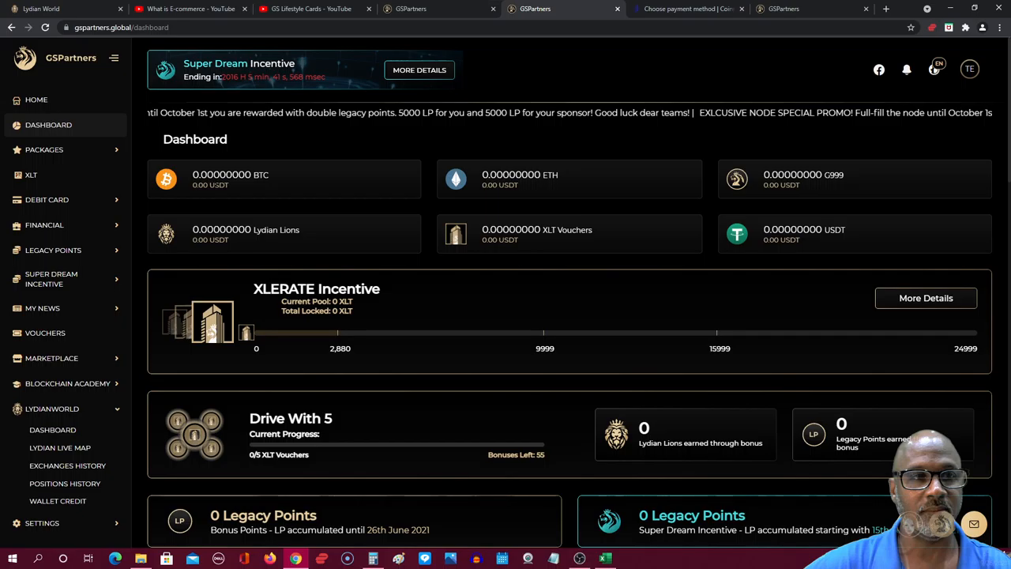
Open the LydianWorld citizenship positions page from the sidebar.
left_click(50, 407)
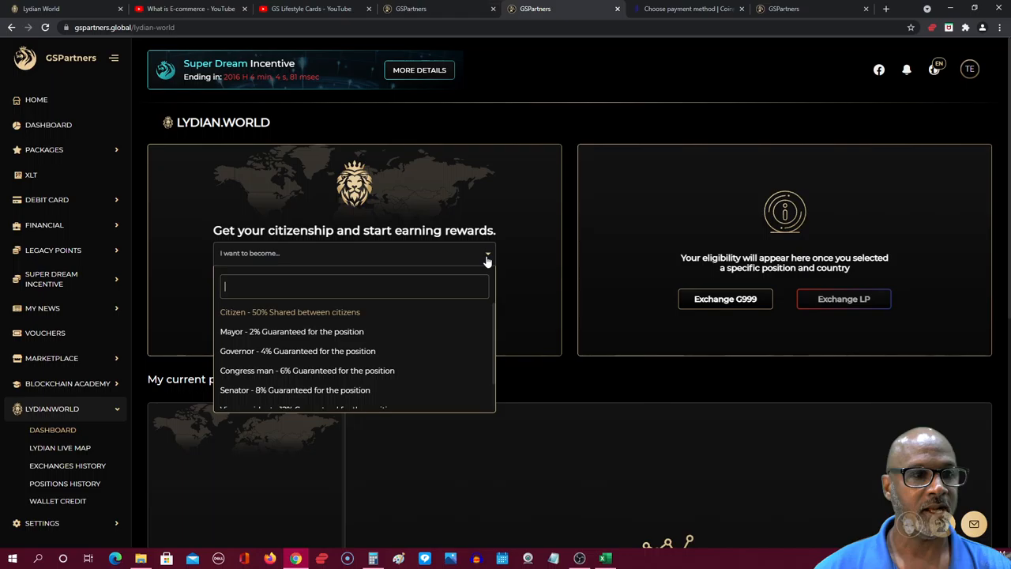
Check Citizen eligibility for Dominica, showing a fee of 8.3 LL (1,235.97 G999).
left_click(291, 311)
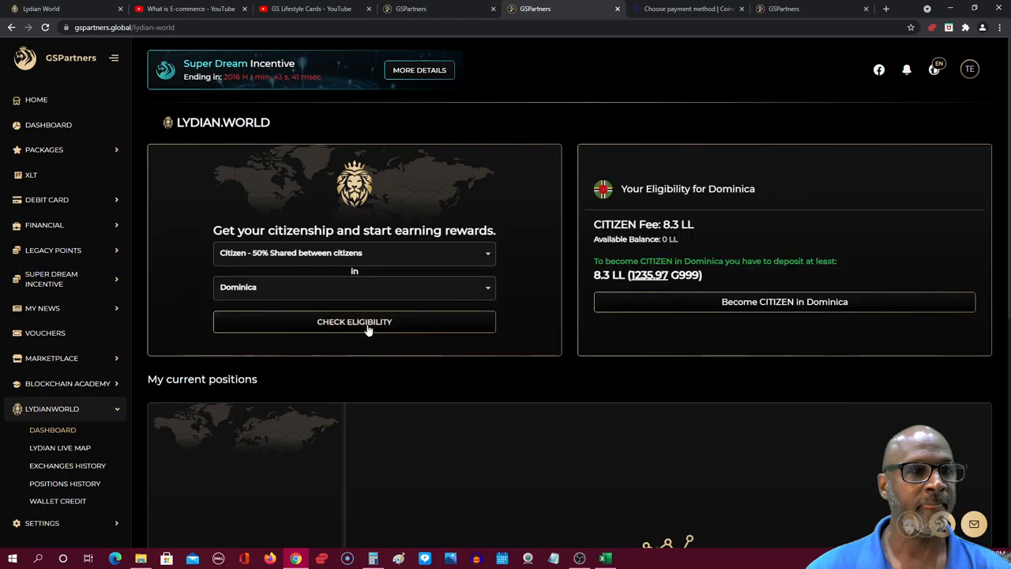